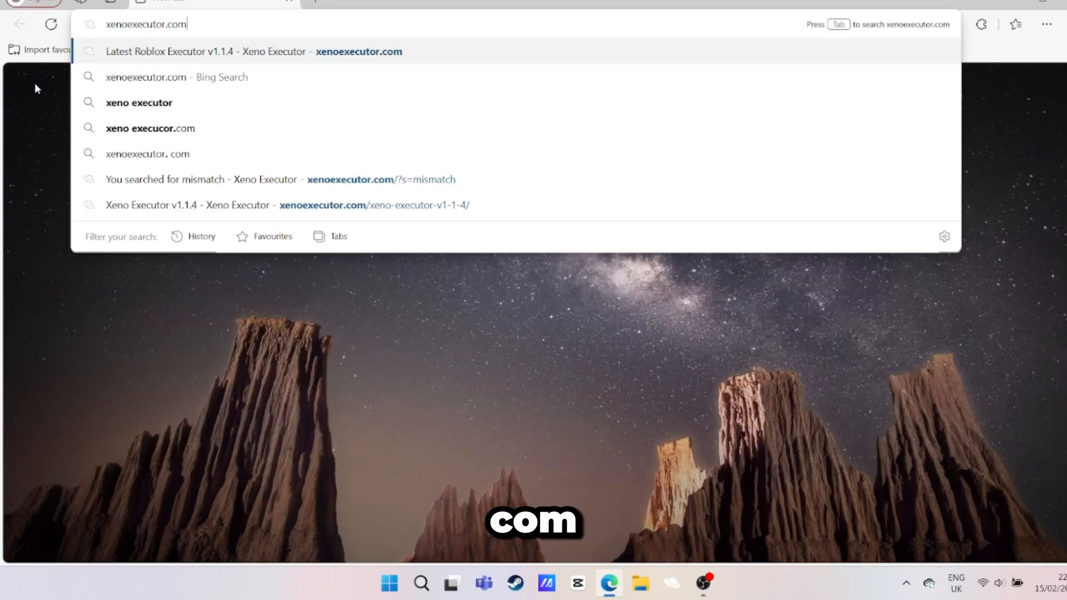
# Step: Load xenoexecutor.com in Edge to reach the Xeno Executor Version History list
pyautogui.press('Enter')
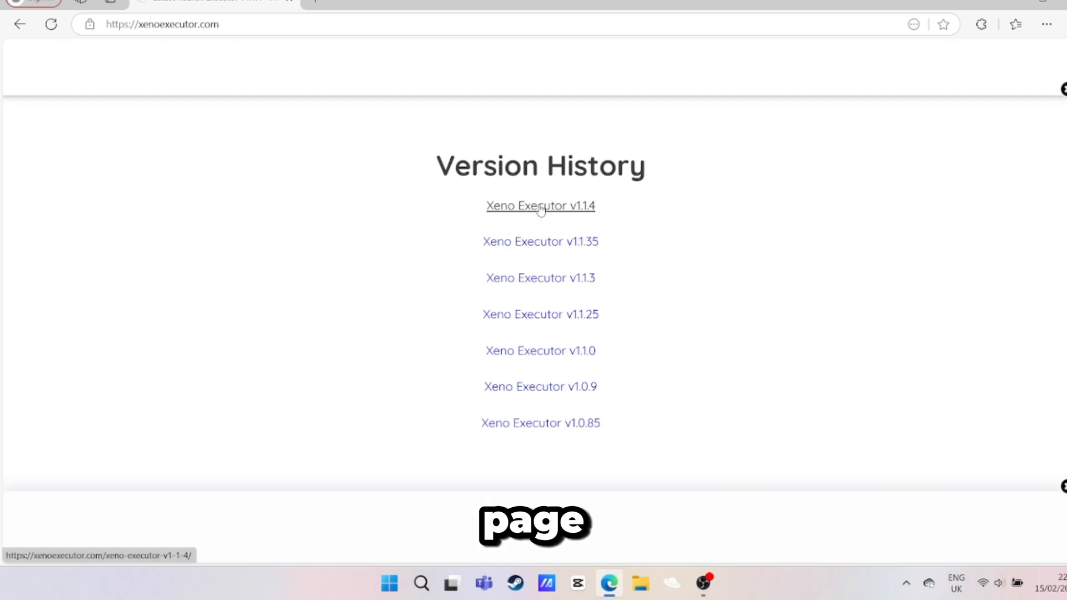
# Step: From the v1.1.4 release page, download the Xeno Executor v1.1.4 zip via Download Link 1
pyautogui.click(540, 206)
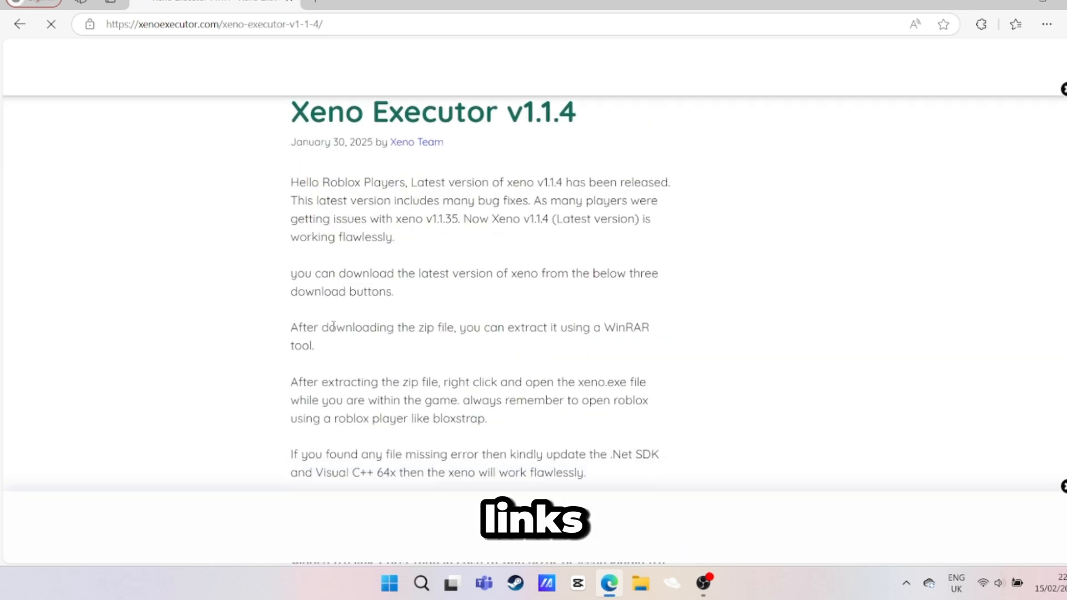
pyautogui.scroll(-3)
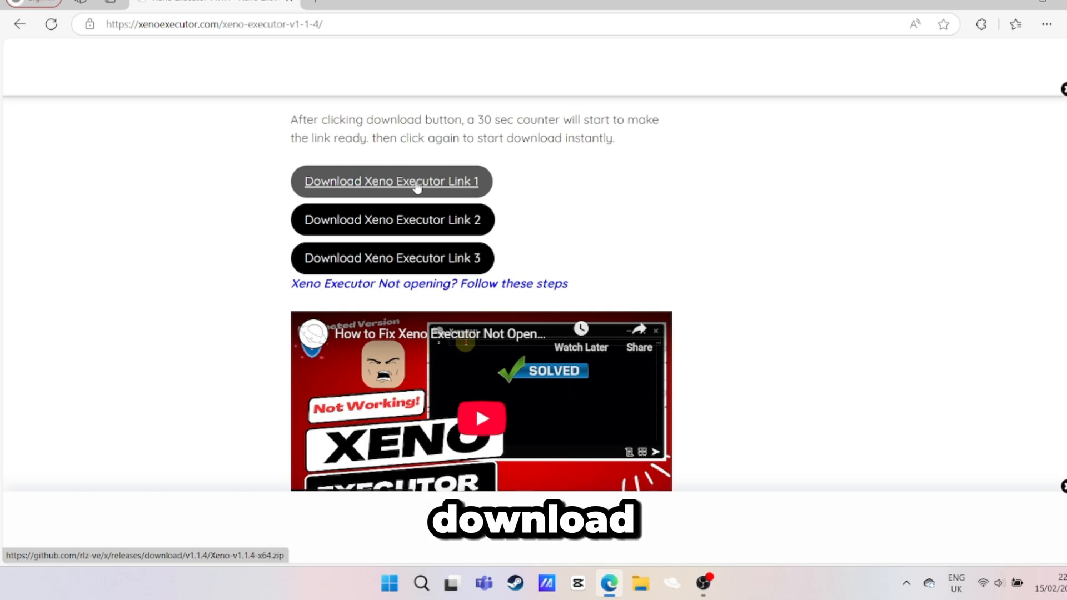
pyautogui.click(390, 181)
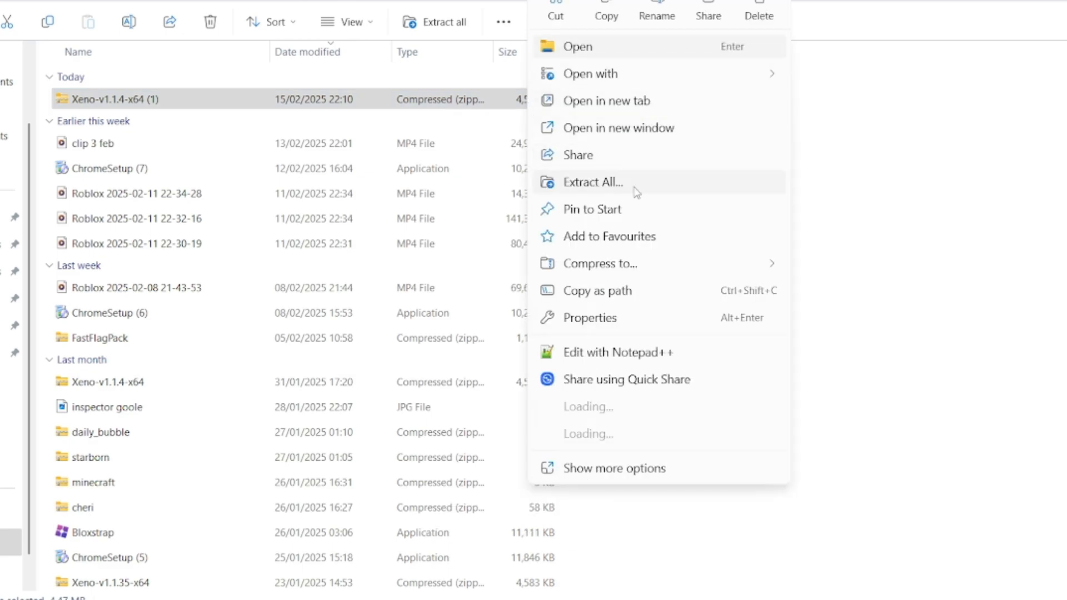
# Step: Extract the Xeno-v1.1.4-x64 (1) zip into its default folder in Downloads
pyautogui.click(593, 182)
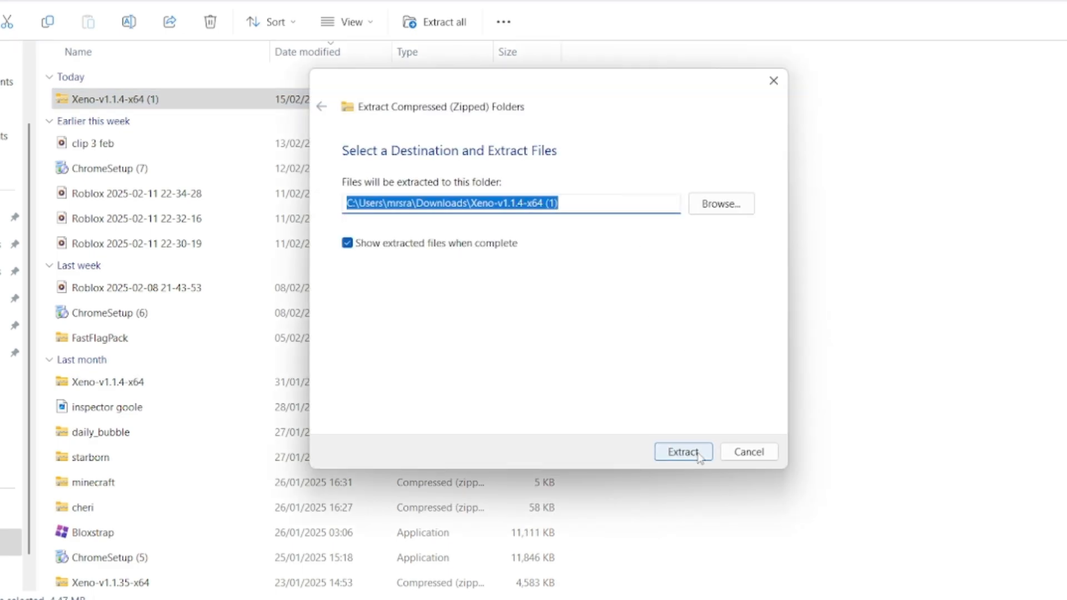
pyautogui.click(683, 451)
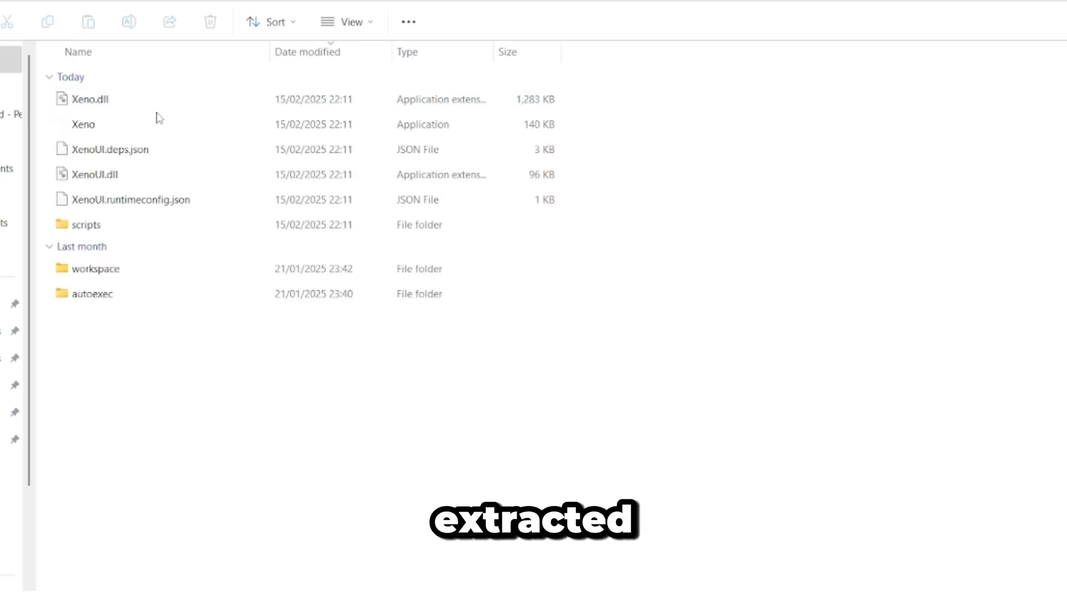
# Step: Run the Xeno application from the extracted folder so the Xeno v1.1.4 window opens
pyautogui.click(83, 123)
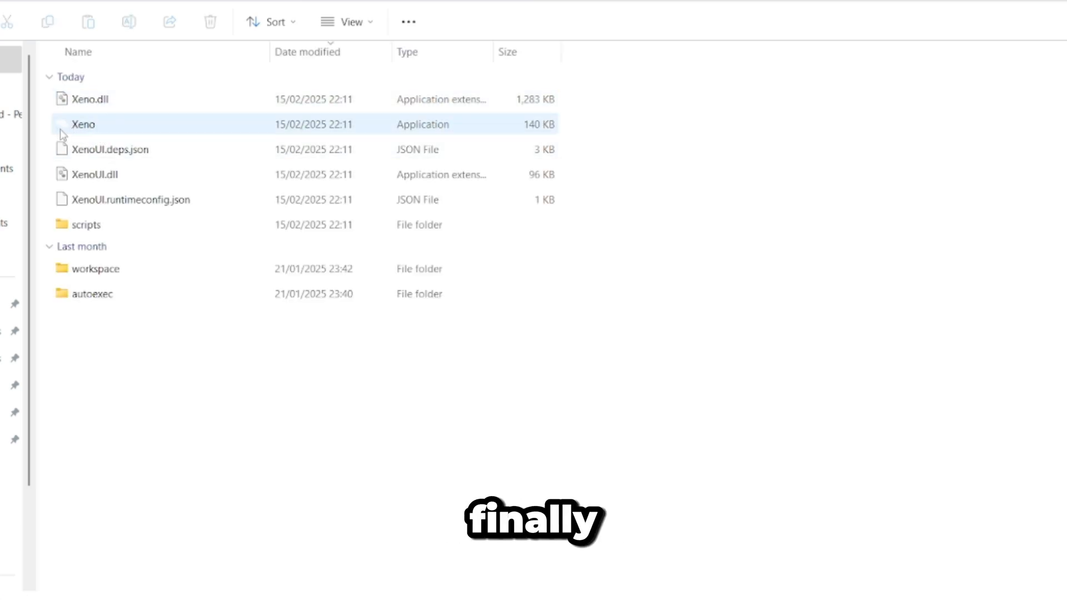
pyautogui.doubleClick(83, 124)
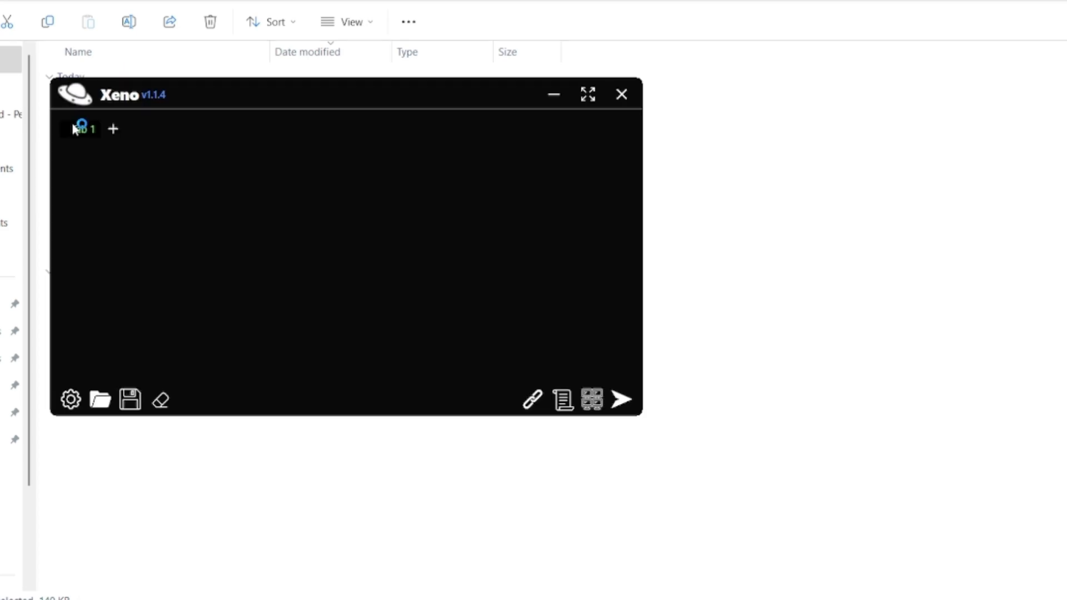